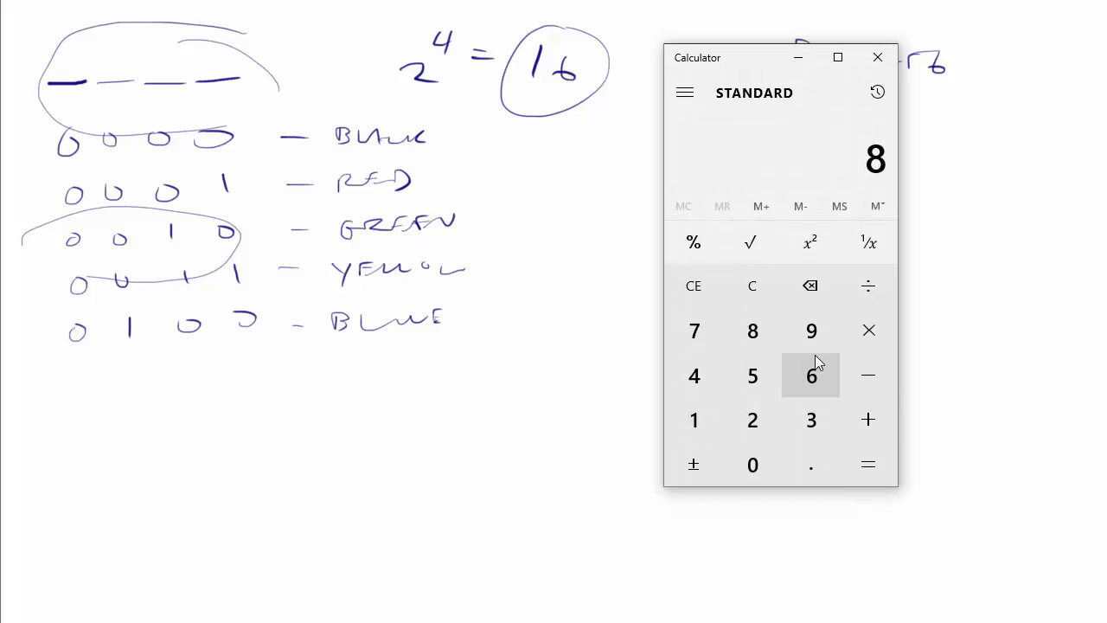
# Step: Switch Calculator to Scientific mode and enter 2 x^y 8
pyautogui.click(683, 92)
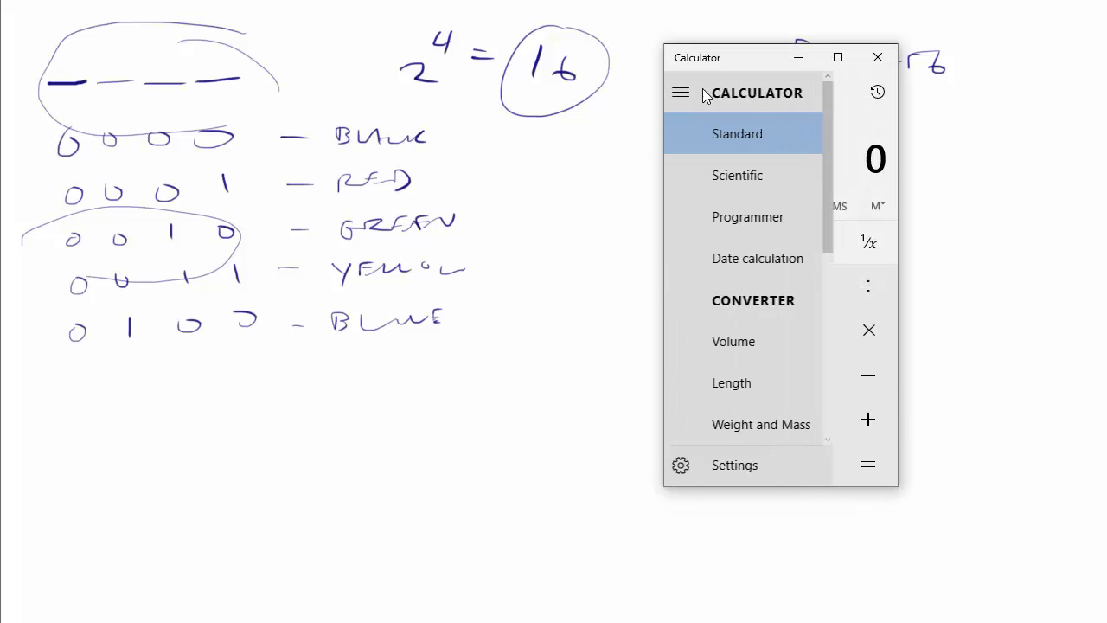
pyautogui.click(738, 174)
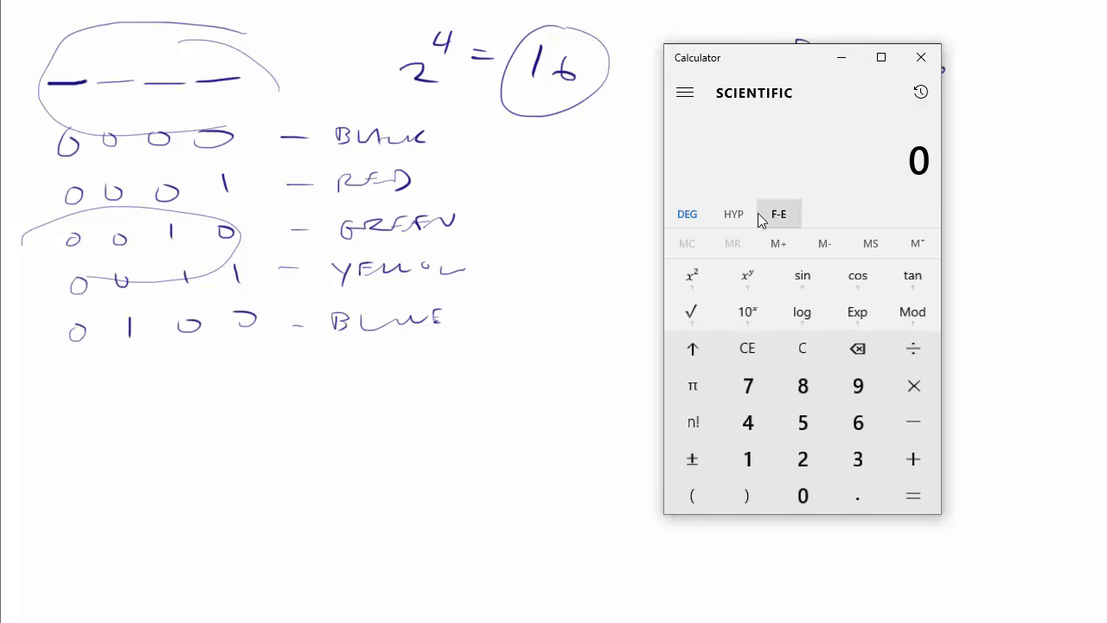
pyautogui.click(802, 459)
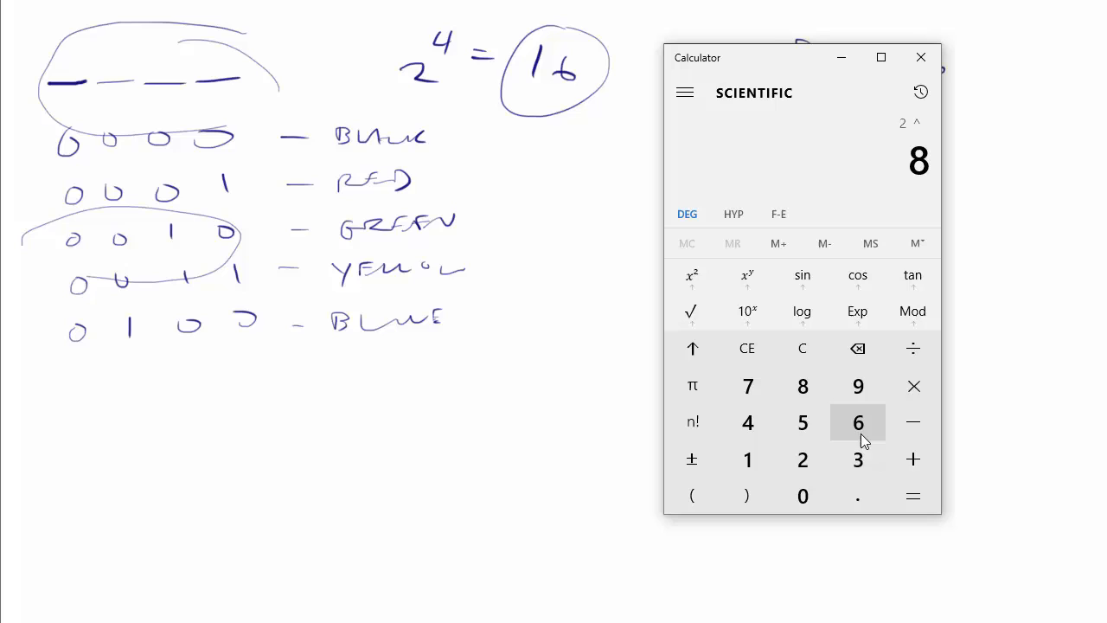
pyautogui.click(914, 495)
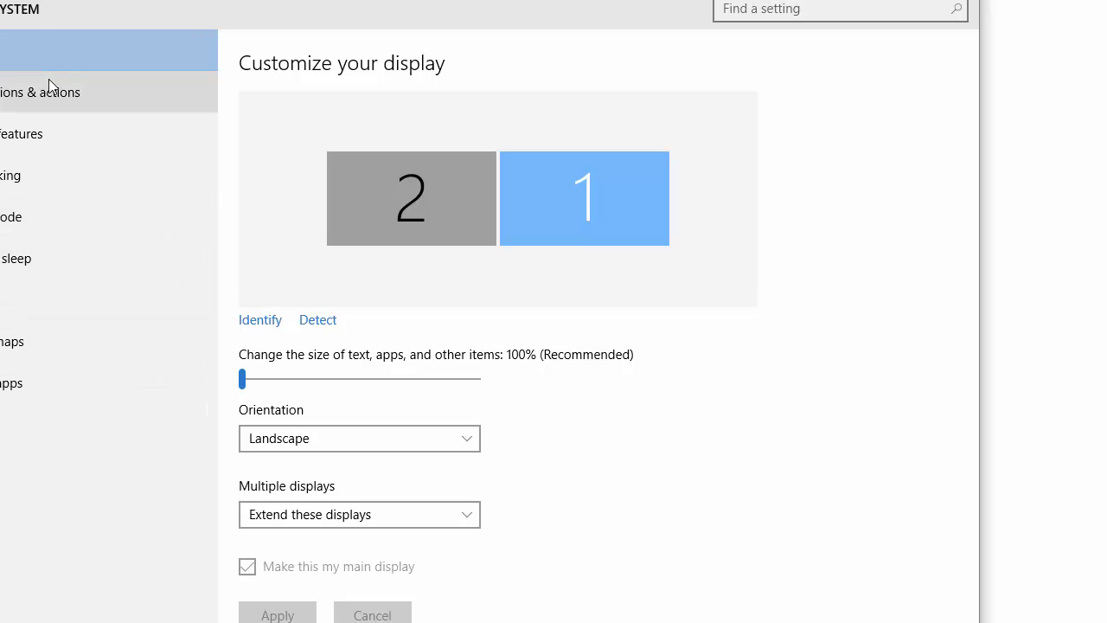
pyautogui.moveTo(294, 350)
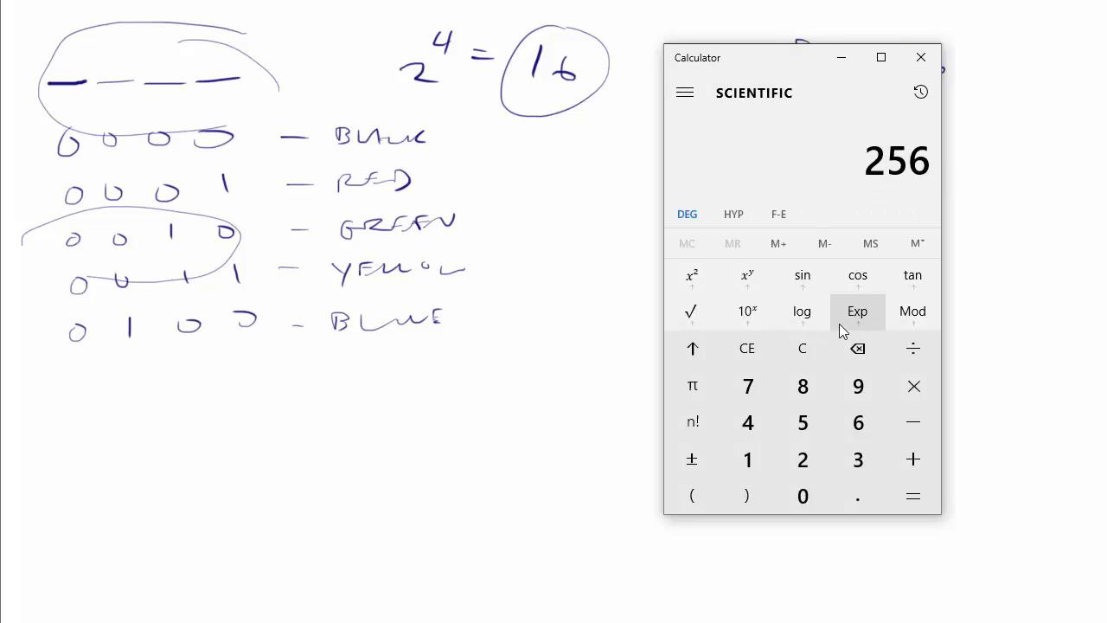
pyautogui.moveTo(858, 460)
pyautogui.write('2')
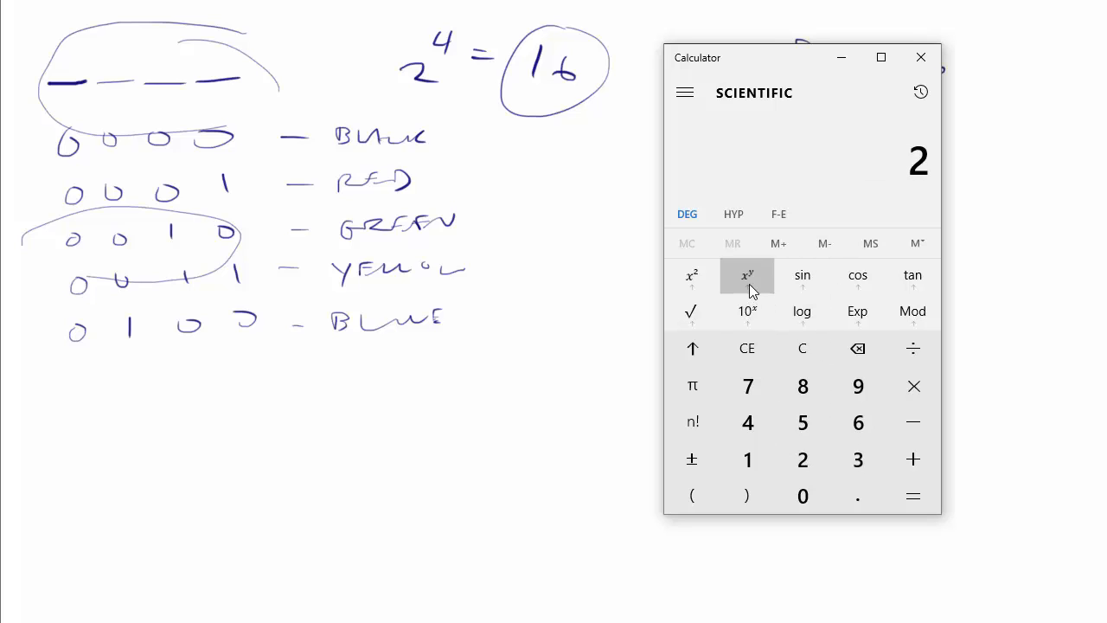
# Step: Compute 2^32 = 4,294,967,296, clear, then compute 2^24 = 16,777,216
pyautogui.click(913, 496)
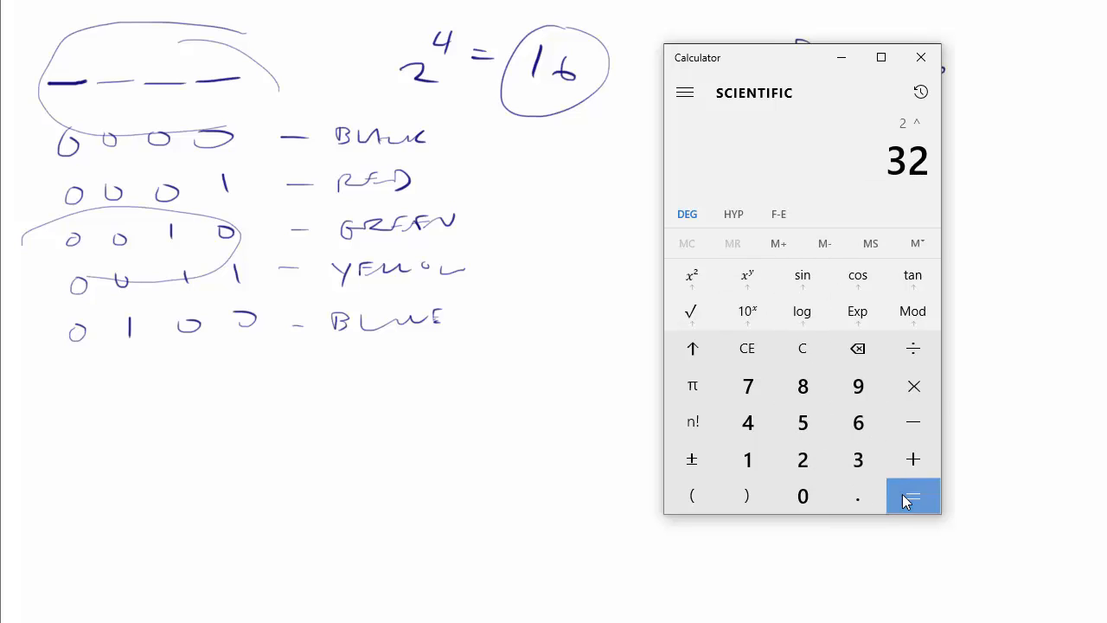
pyautogui.click(913, 496)
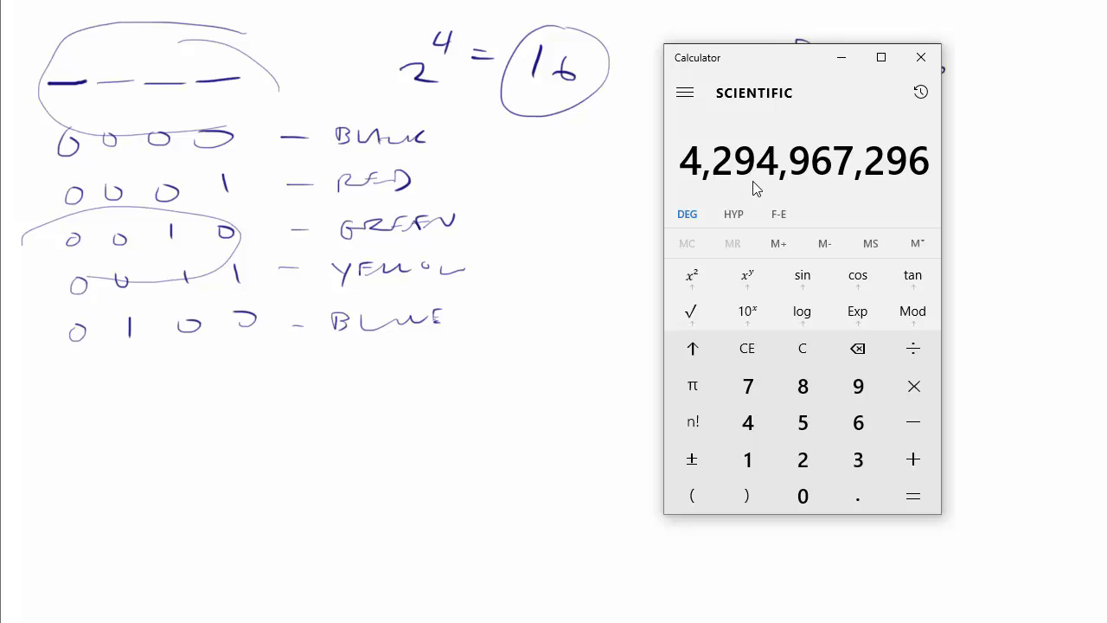
pyautogui.moveTo(880, 182)
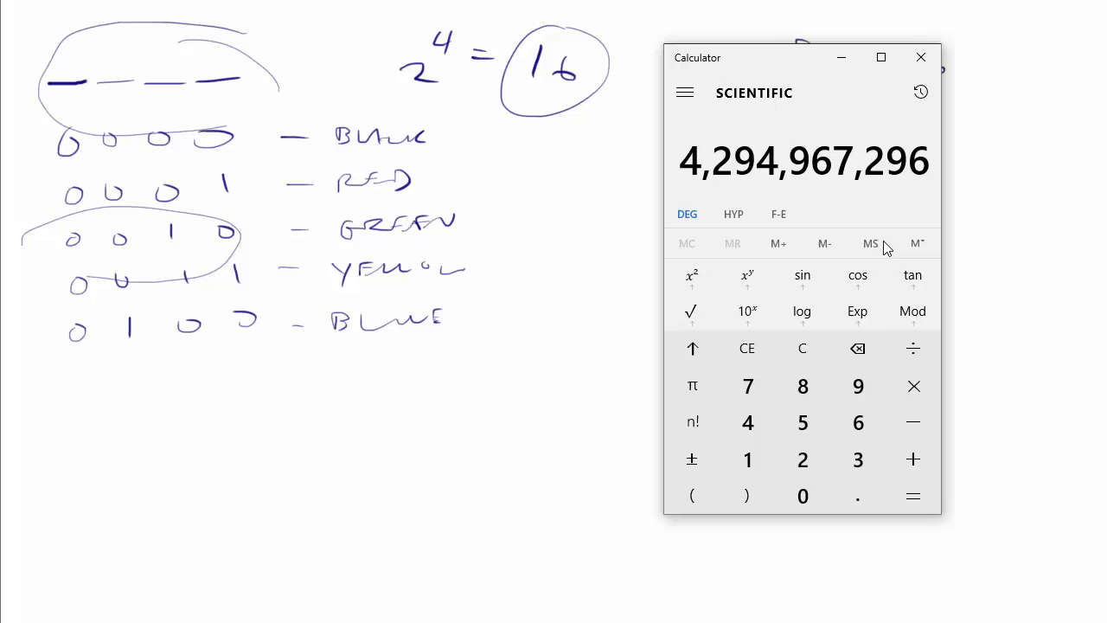
pyautogui.click(801, 460)
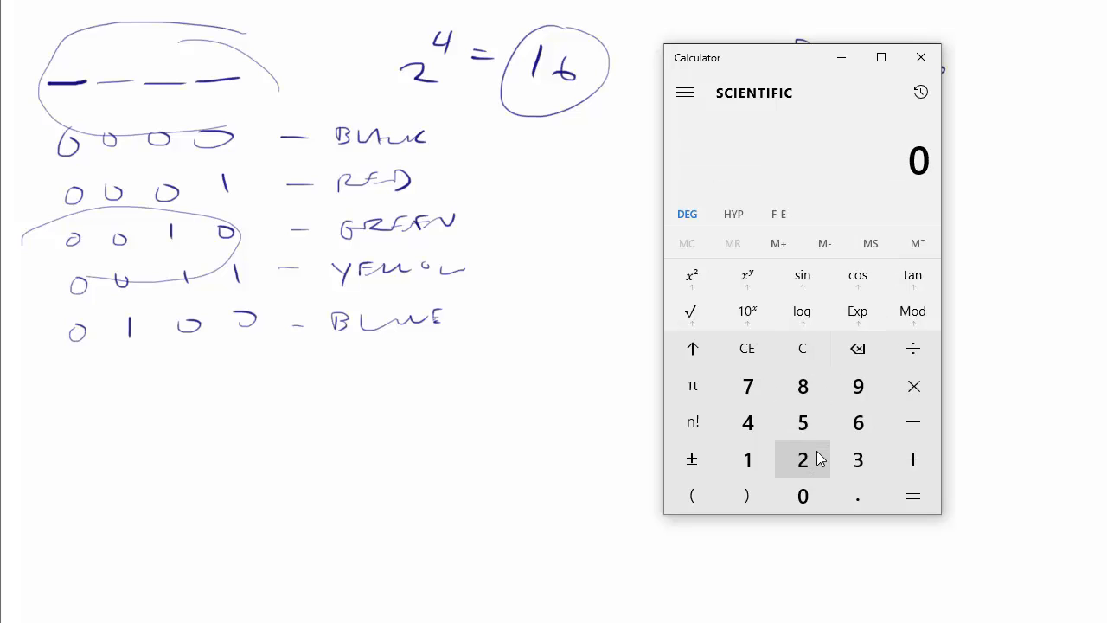
pyautogui.moveTo(802, 347)
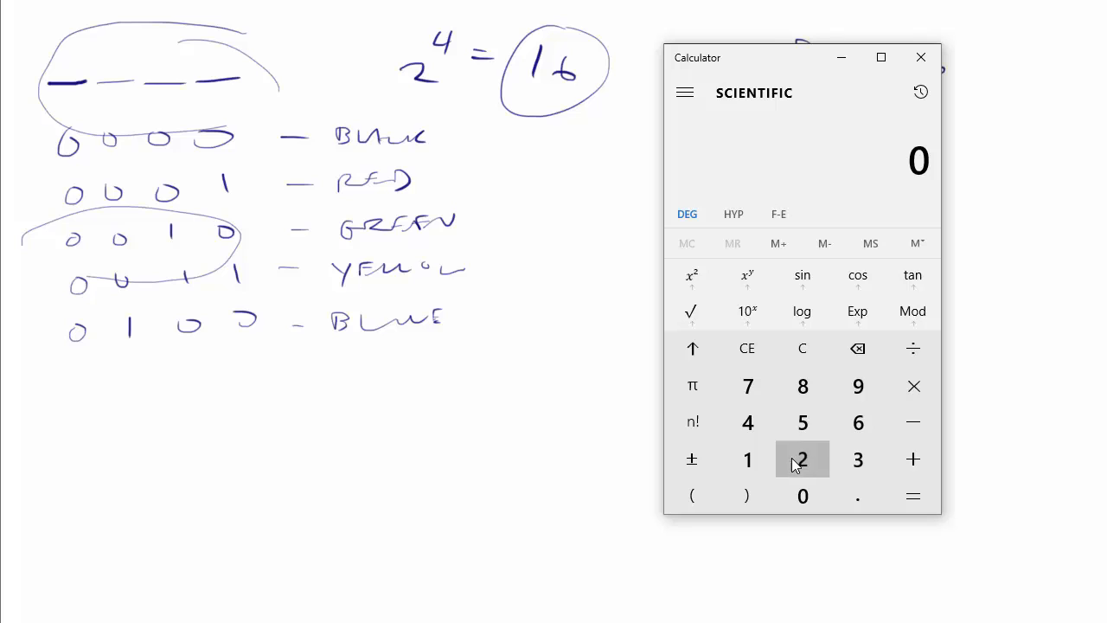
pyautogui.click(747, 275)
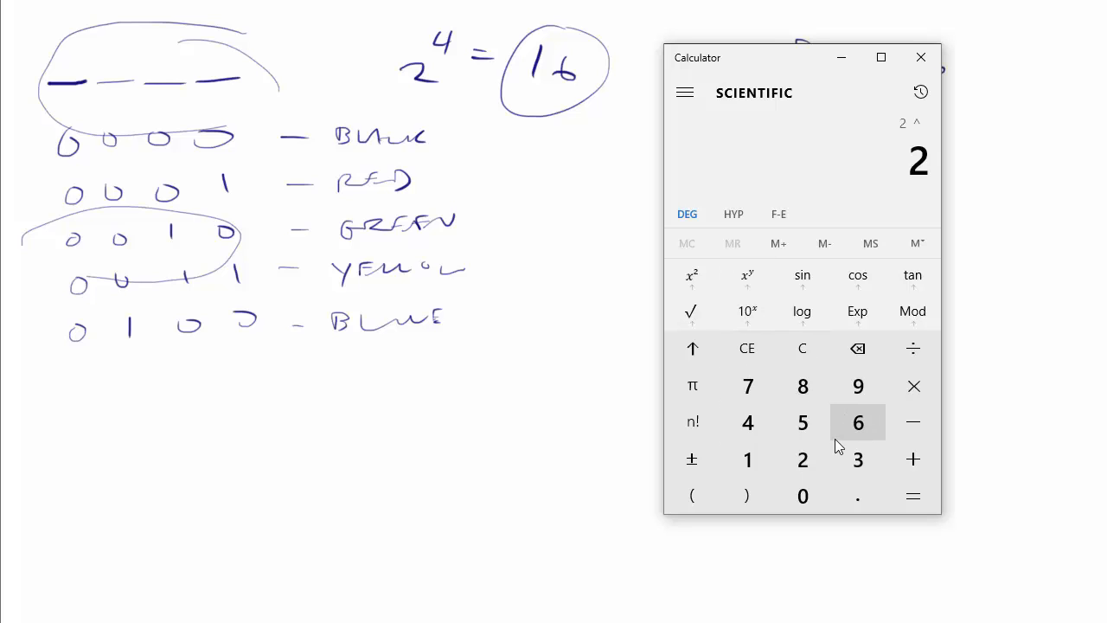
pyautogui.moveTo(802, 459)
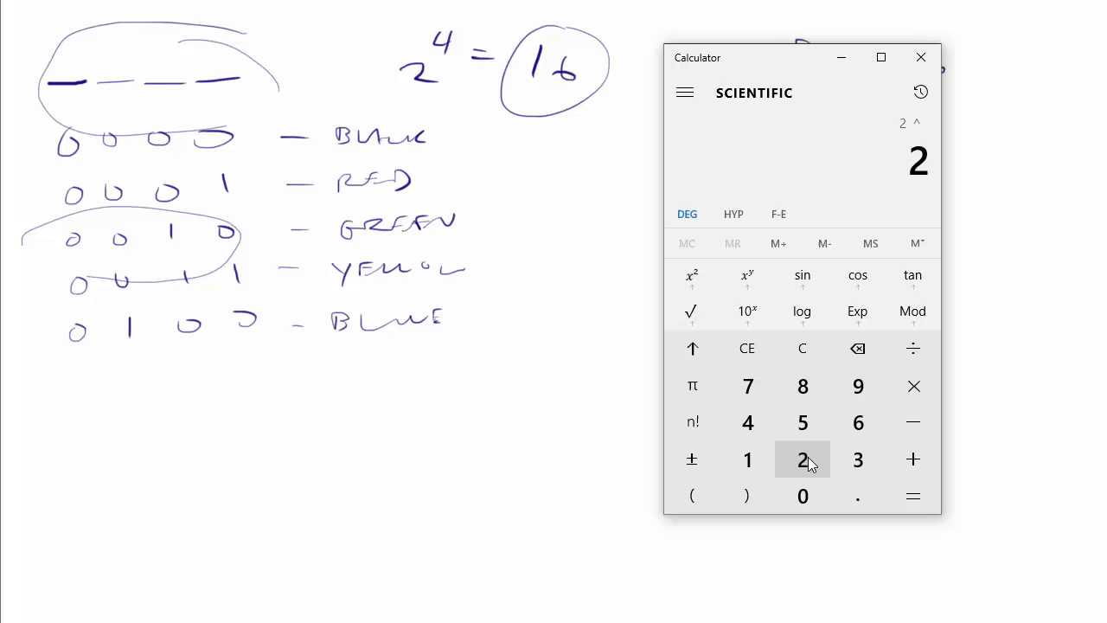
pyautogui.click(913, 496)
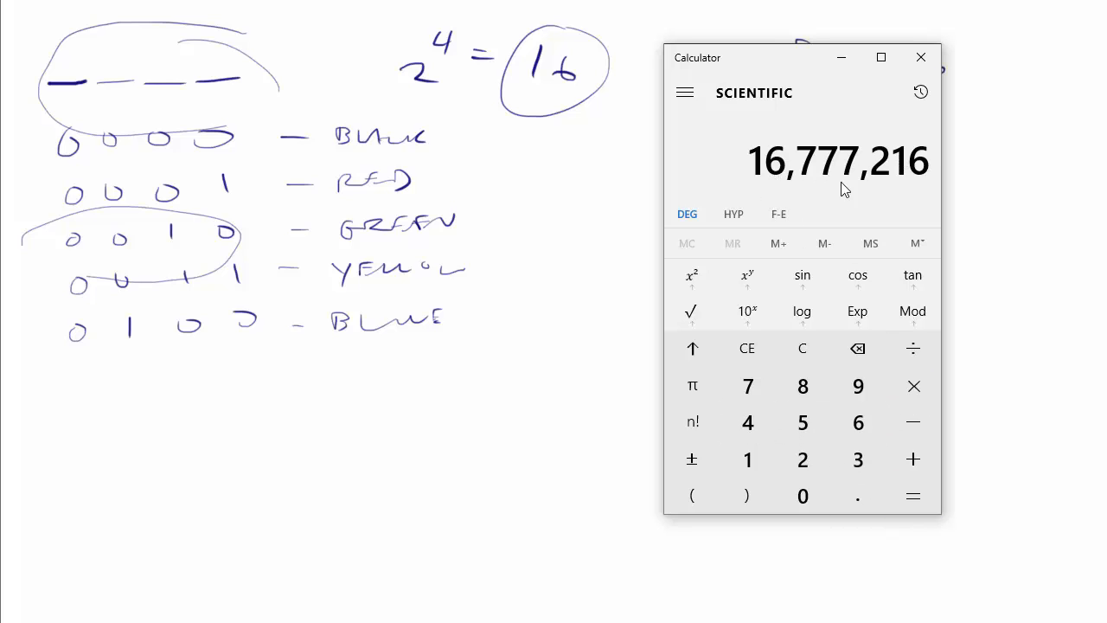
pyautogui.moveTo(847, 189)
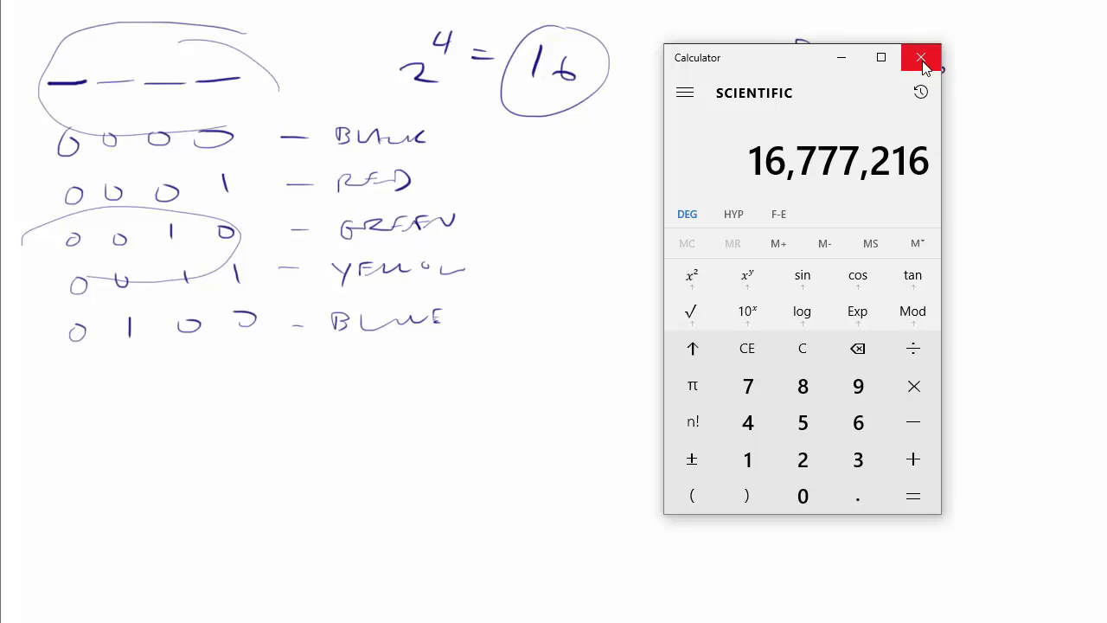
# Step: Close the Calculator window to get back to the whiteboard
pyautogui.click(920, 57)
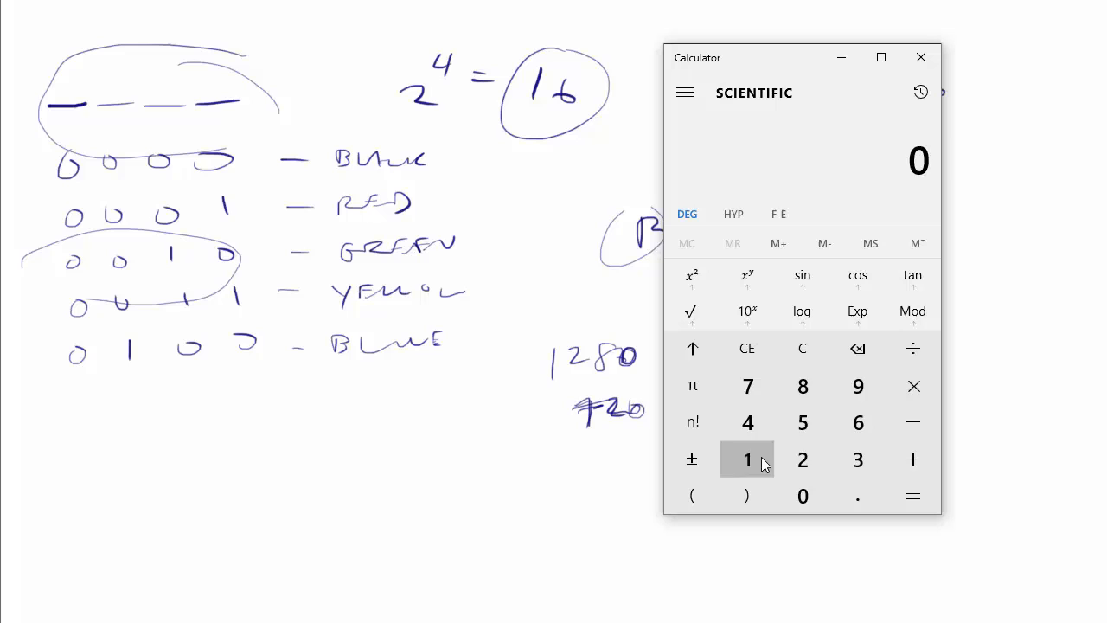
# Step: Multiply 1280 by 720 (921,600 pixels) and by 24 bits, giving 22,118,400
pyautogui.click(802, 495)
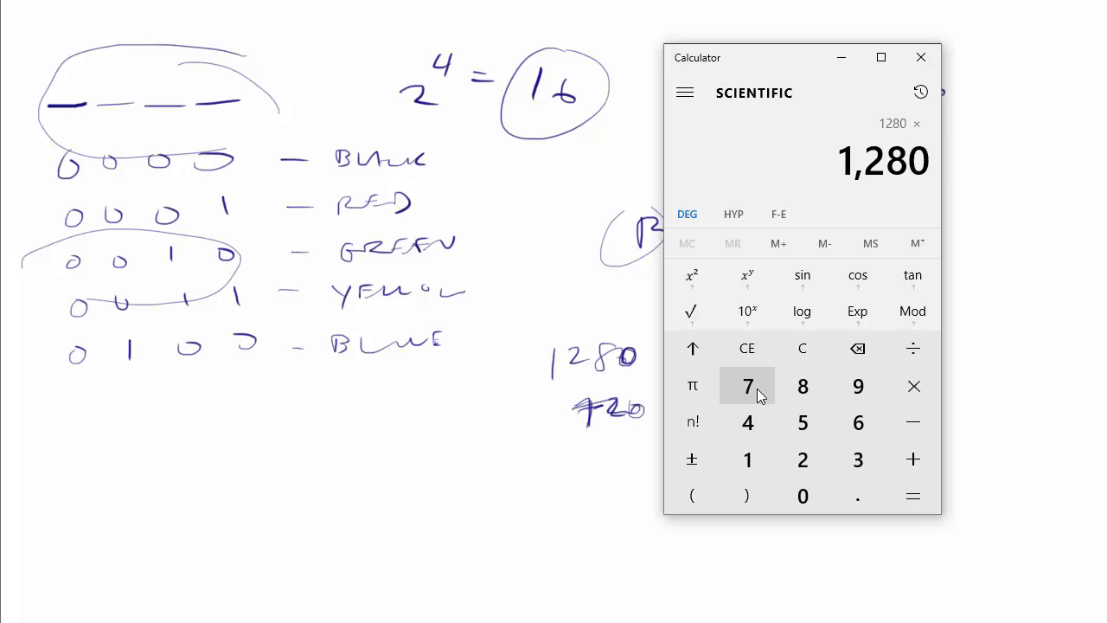
pyautogui.click(912, 495)
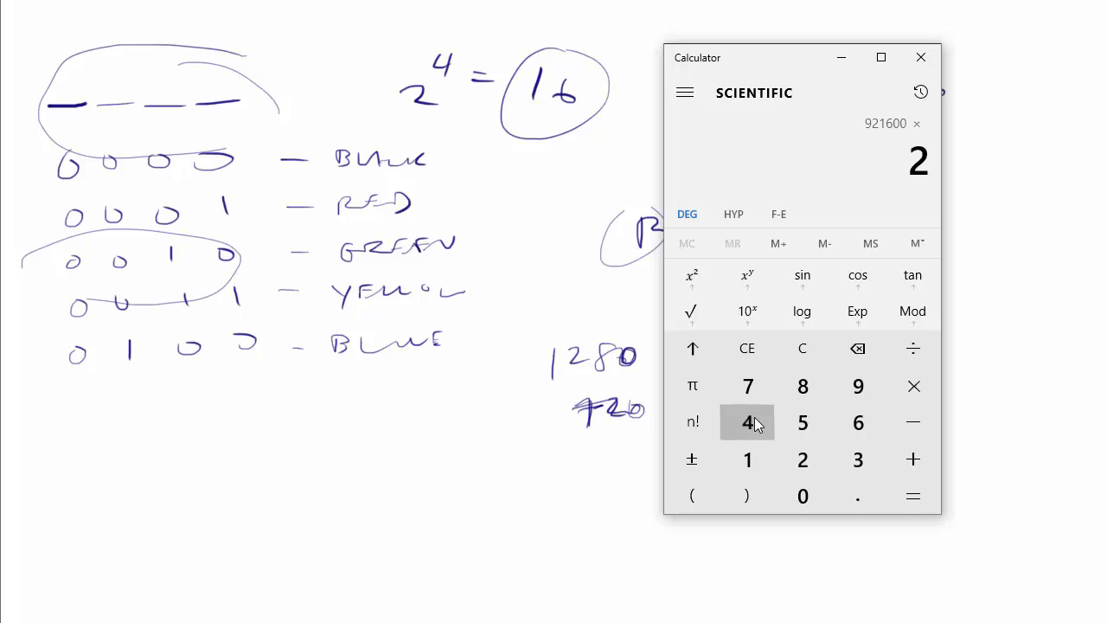
pyautogui.click(912, 495)
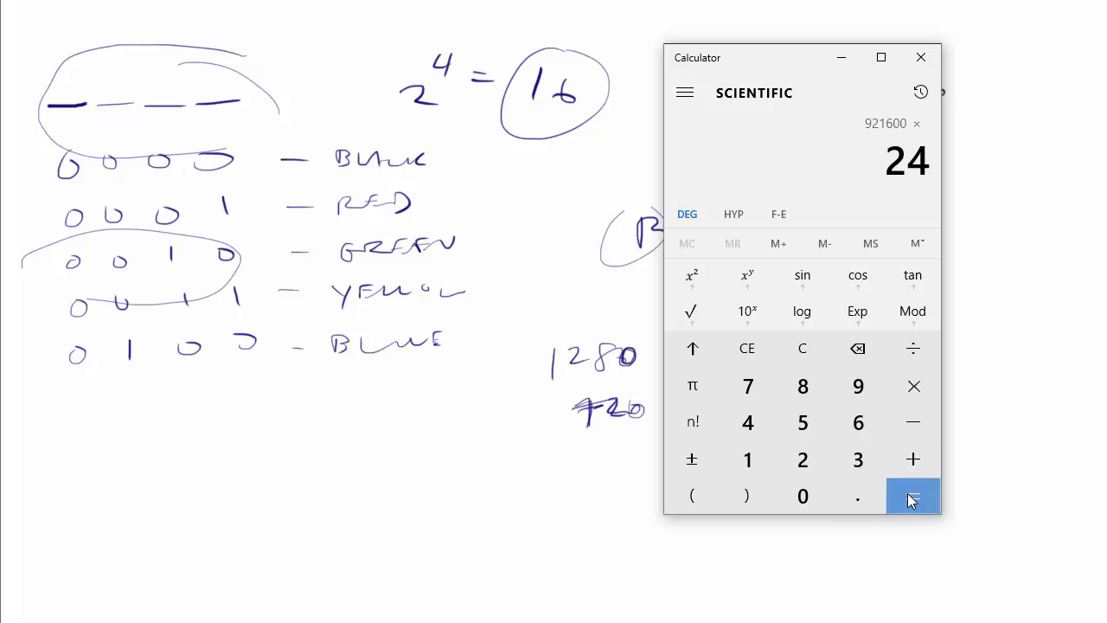
pyautogui.click(912, 495)
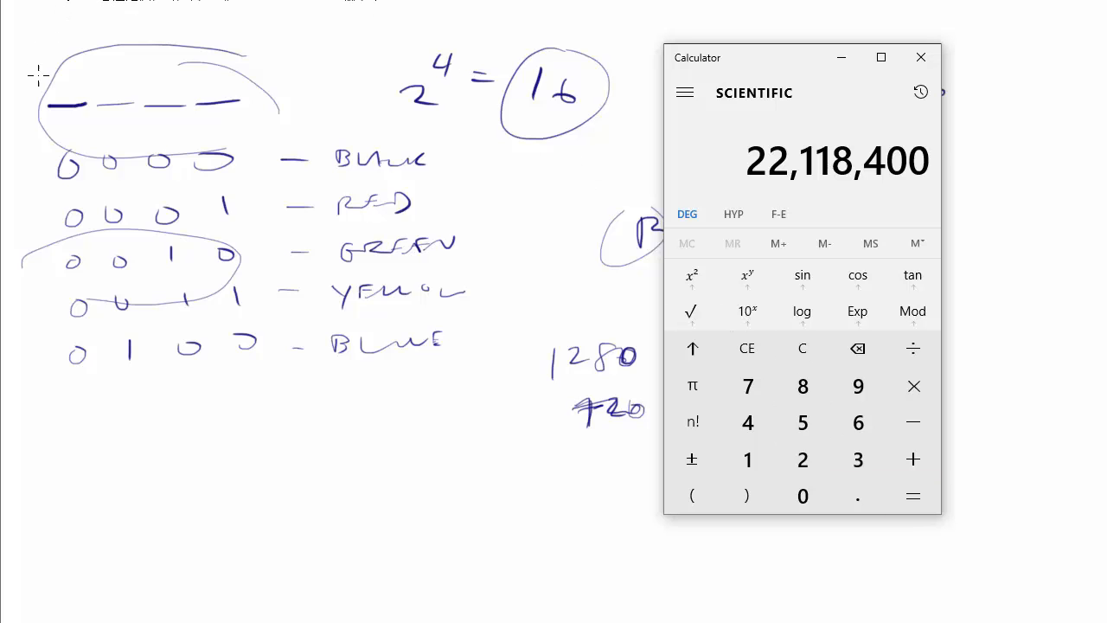
pyautogui.moveTo(963, 192)
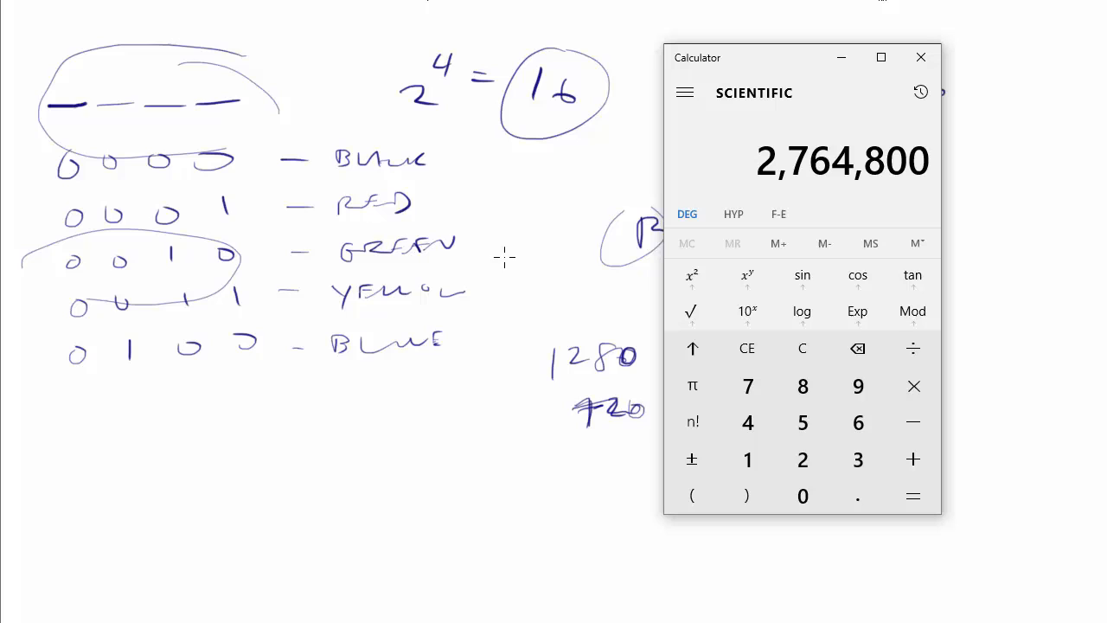
pyautogui.moveTo(852, 190)
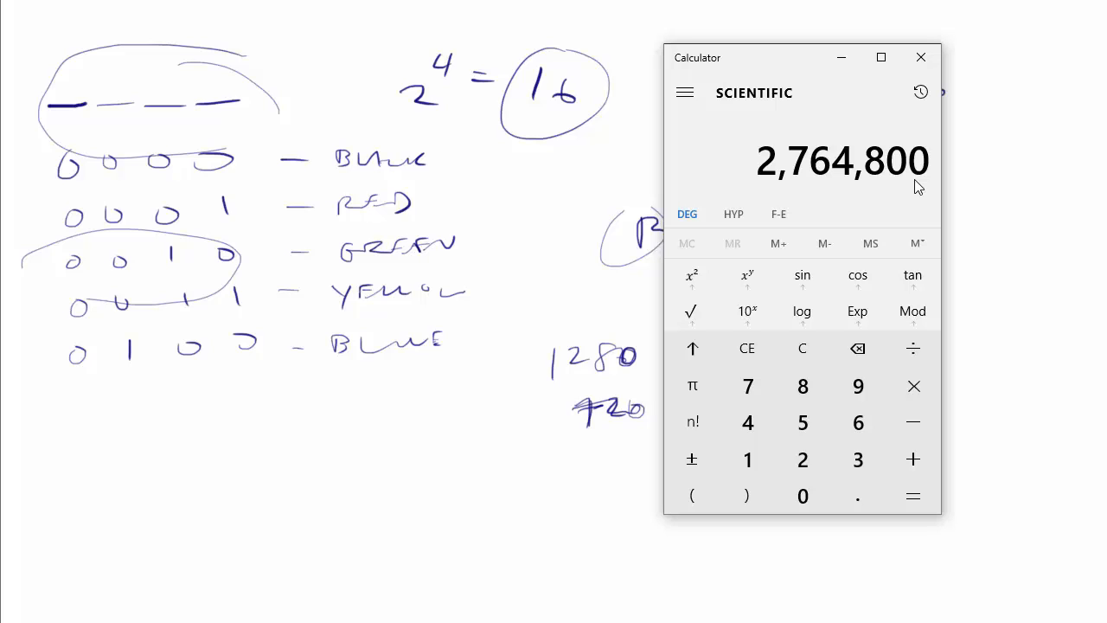
pyautogui.moveTo(901, 147)
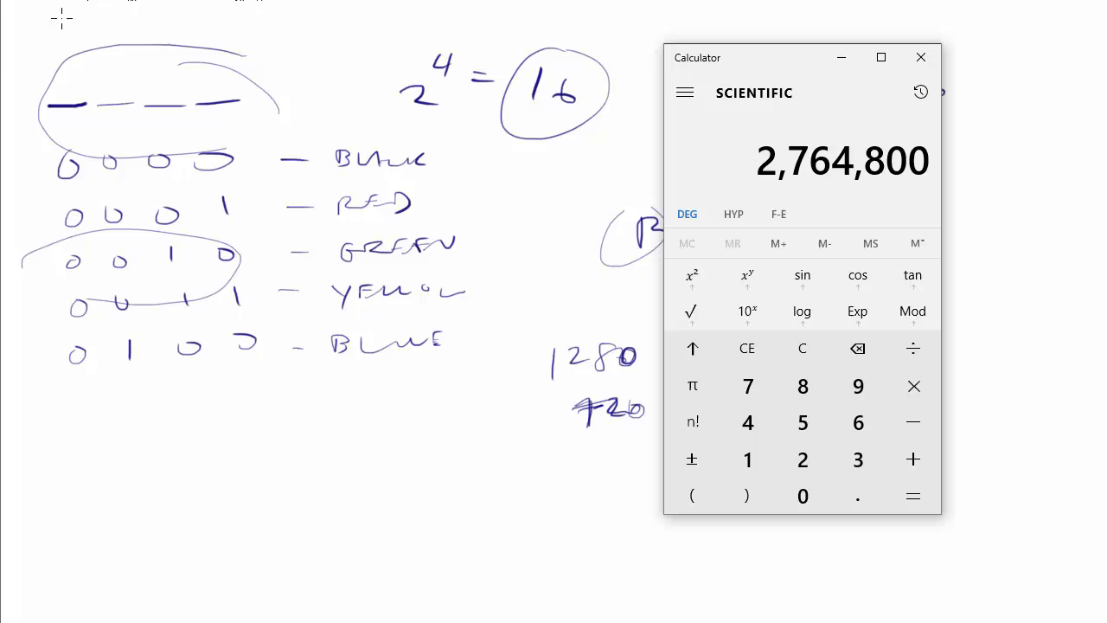
pyautogui.moveTo(294, 420)
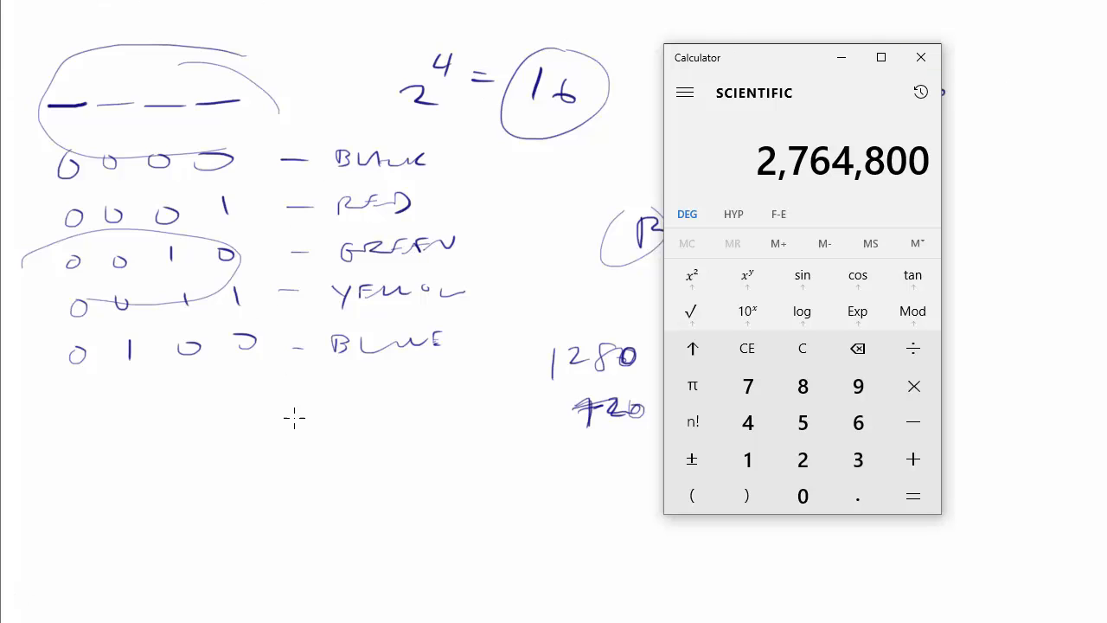
pyautogui.moveTo(562, 552)
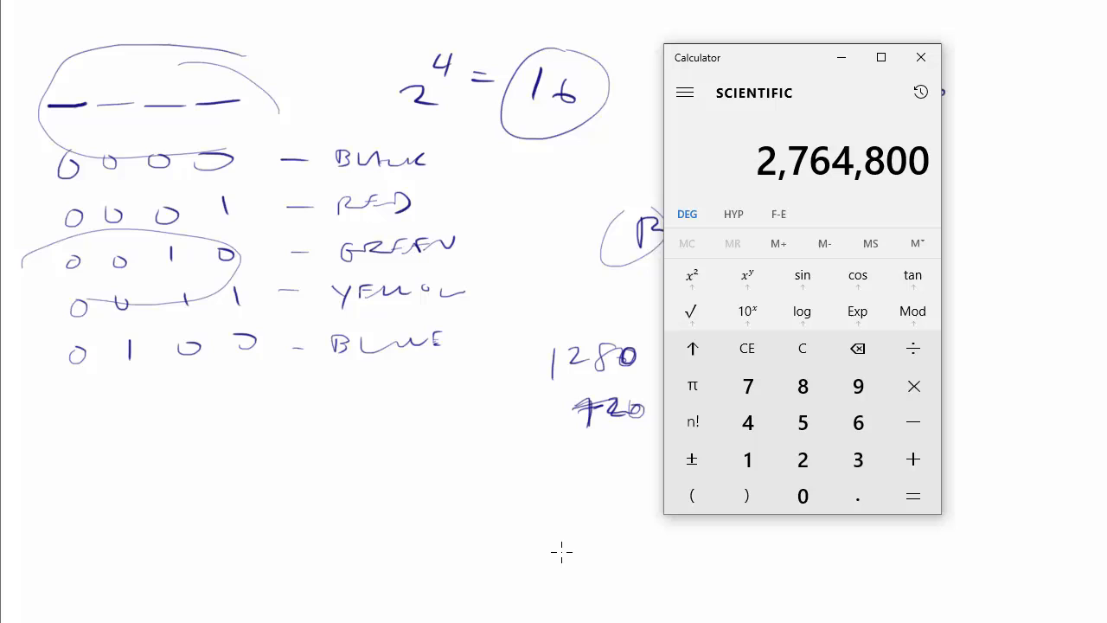
pyautogui.moveTo(913, 386)
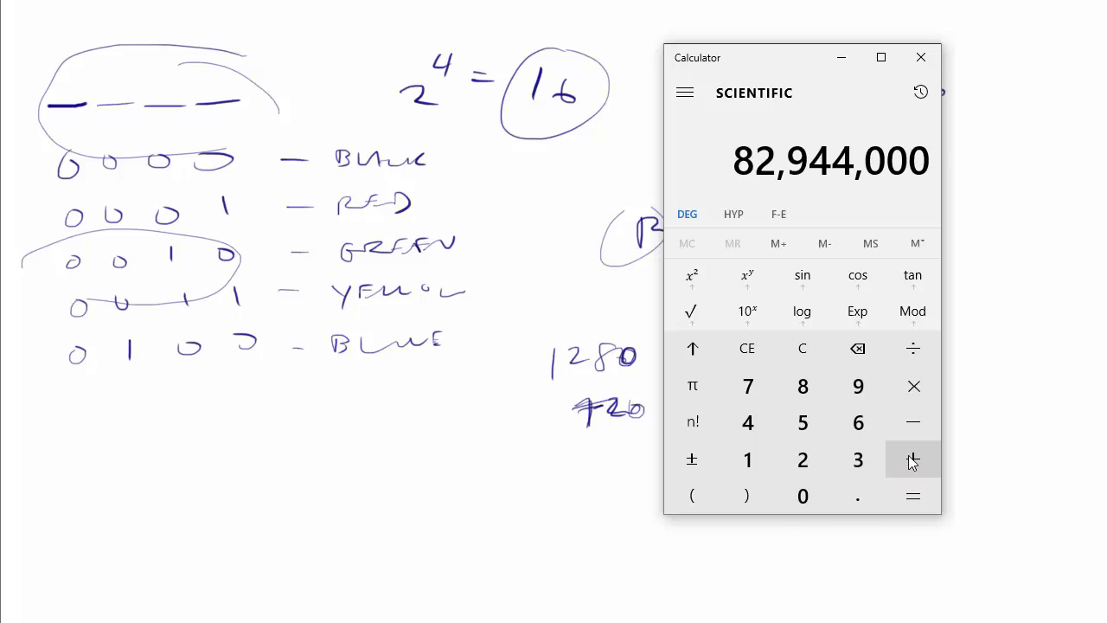
# Step: Multiply the per-second frame total by 10 seconds, giving 829,440,000
pyautogui.click(912, 495)
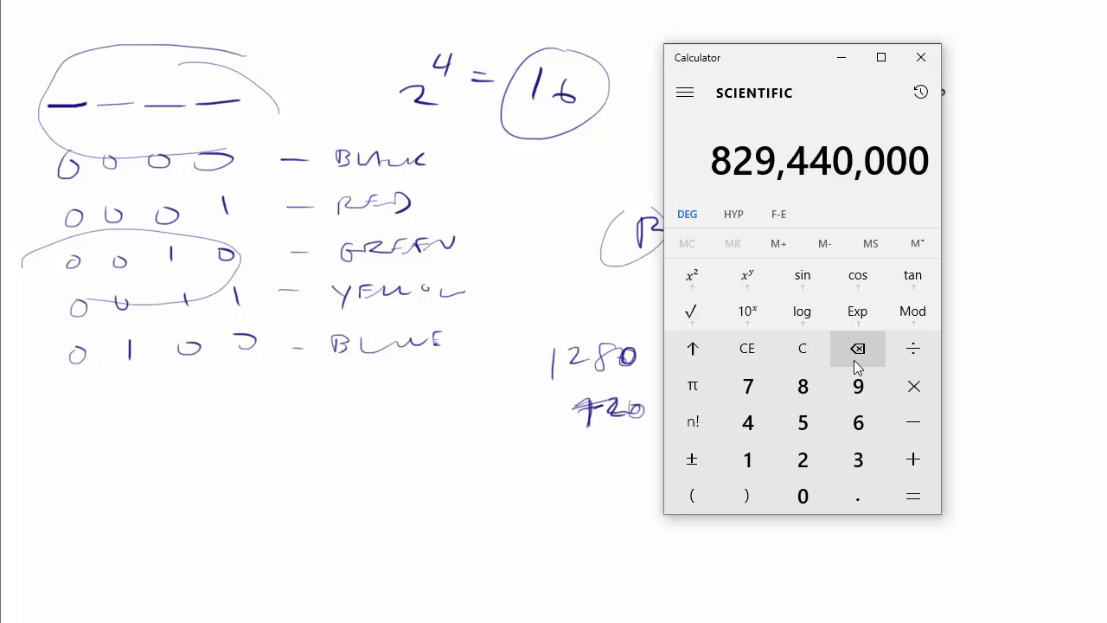
pyautogui.moveTo(921, 158)
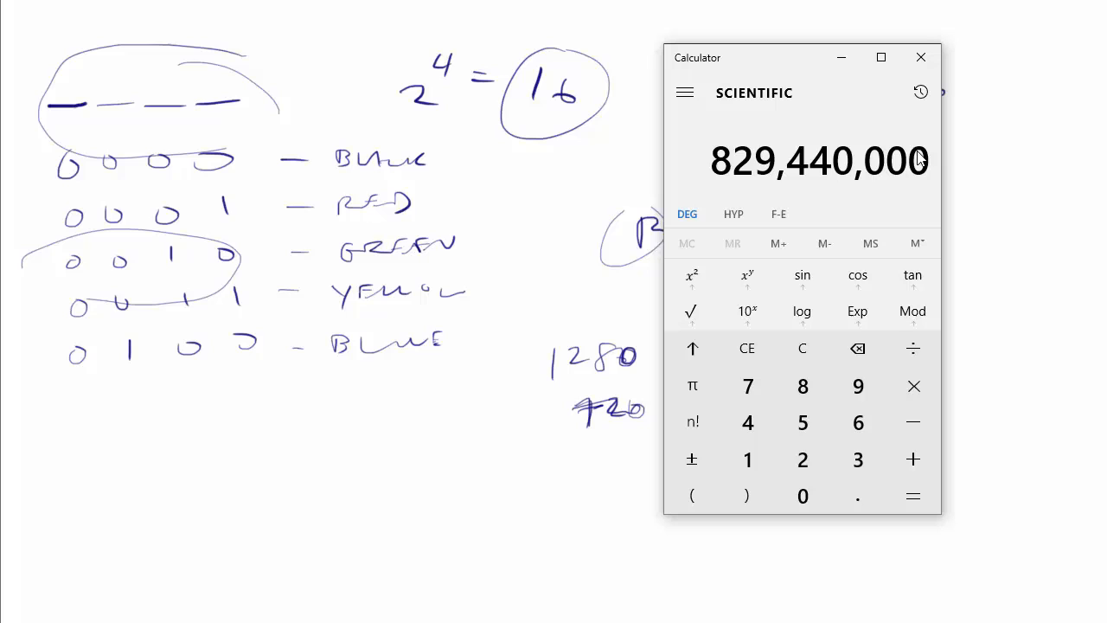
pyautogui.moveTo(781, 184)
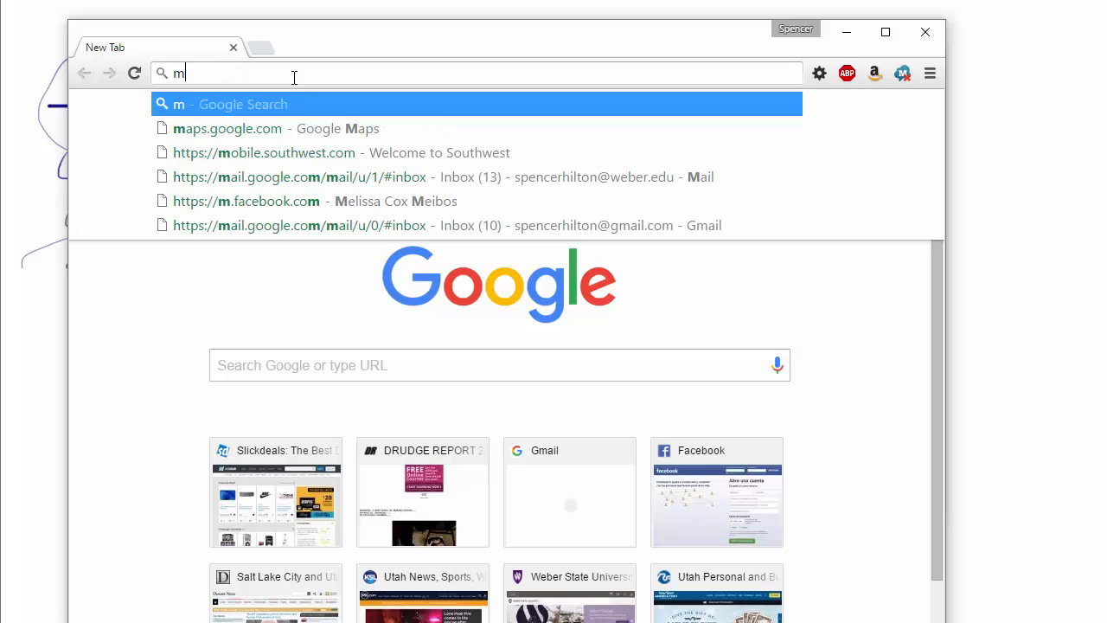
# Step: Search kilo, mega, giga prefixes and scroll TechTarget's page to the prefix table
pyautogui.write('ea')
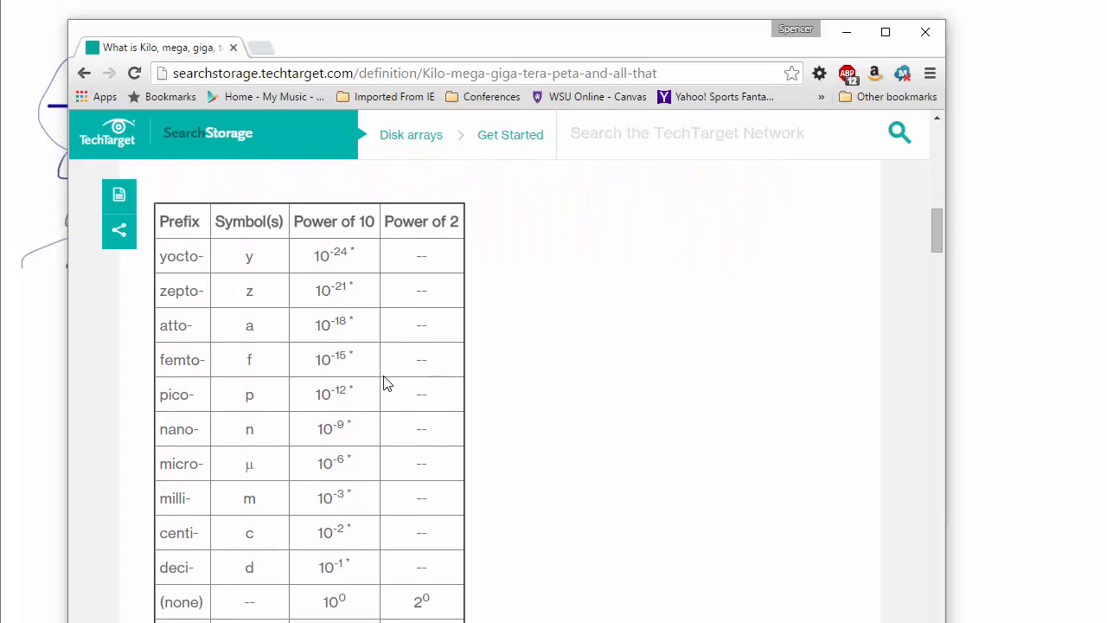
pyautogui.scroll(-3)
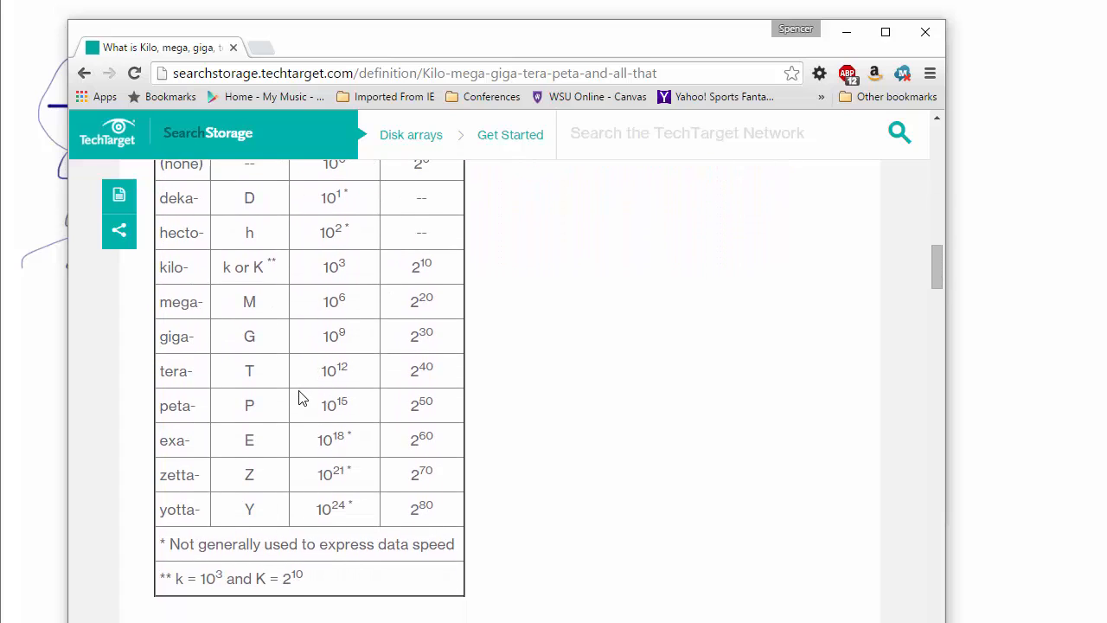
pyautogui.scroll(-3)
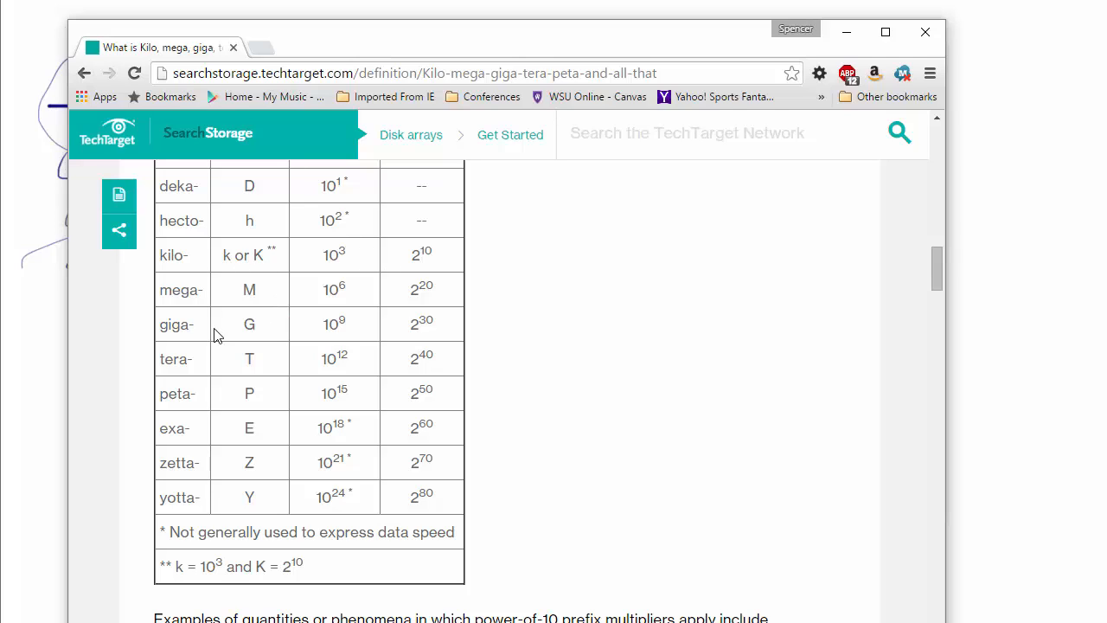
pyautogui.moveTo(272, 360)
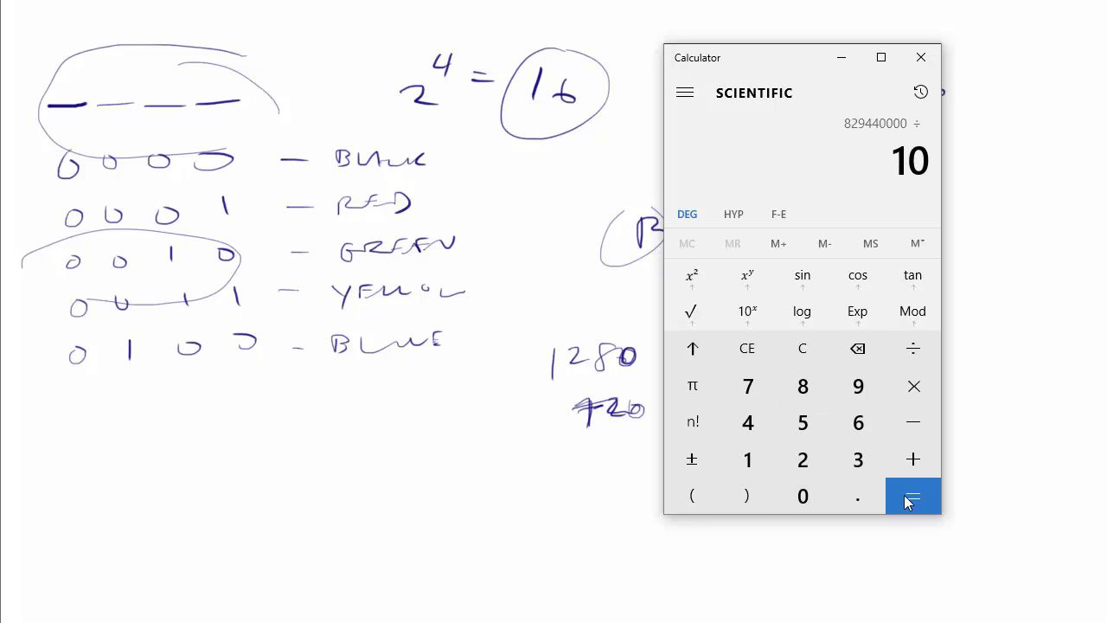
# Step: Divide 49,766,400,000 by 1,000,000 to get 49,766.4
pyautogui.click(912, 496)
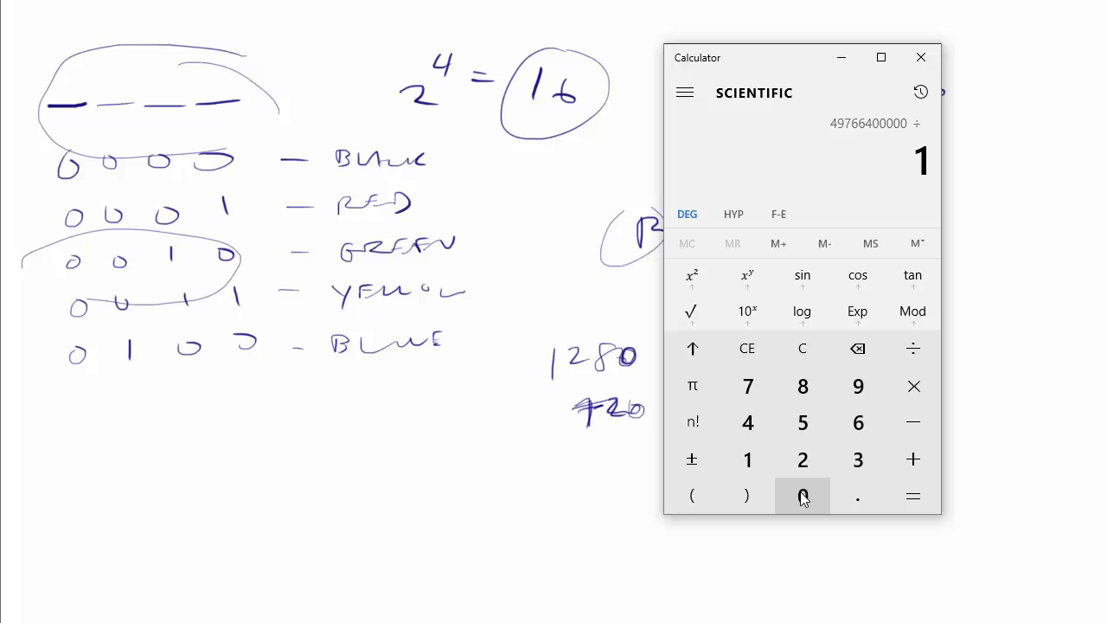
pyautogui.click(913, 495)
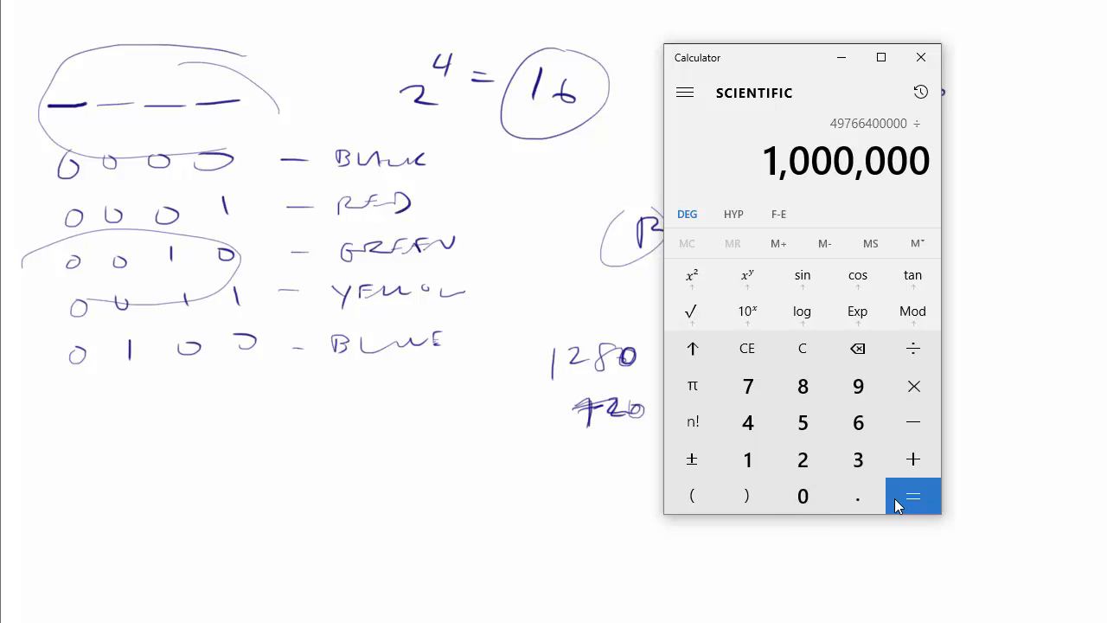
pyautogui.click(913, 496)
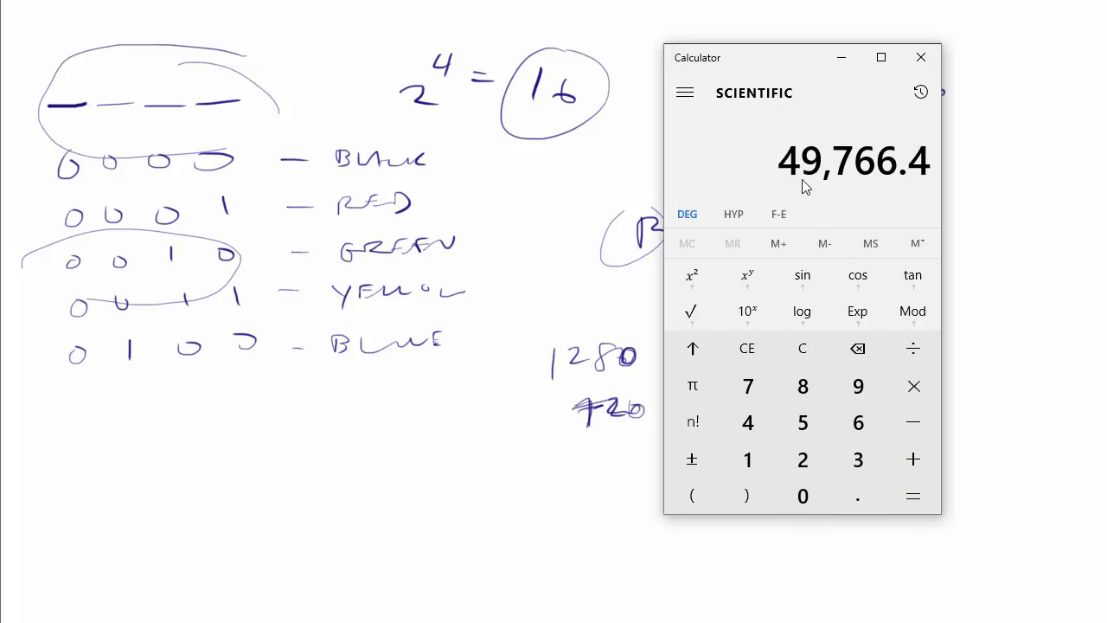
pyautogui.moveTo(824, 190)
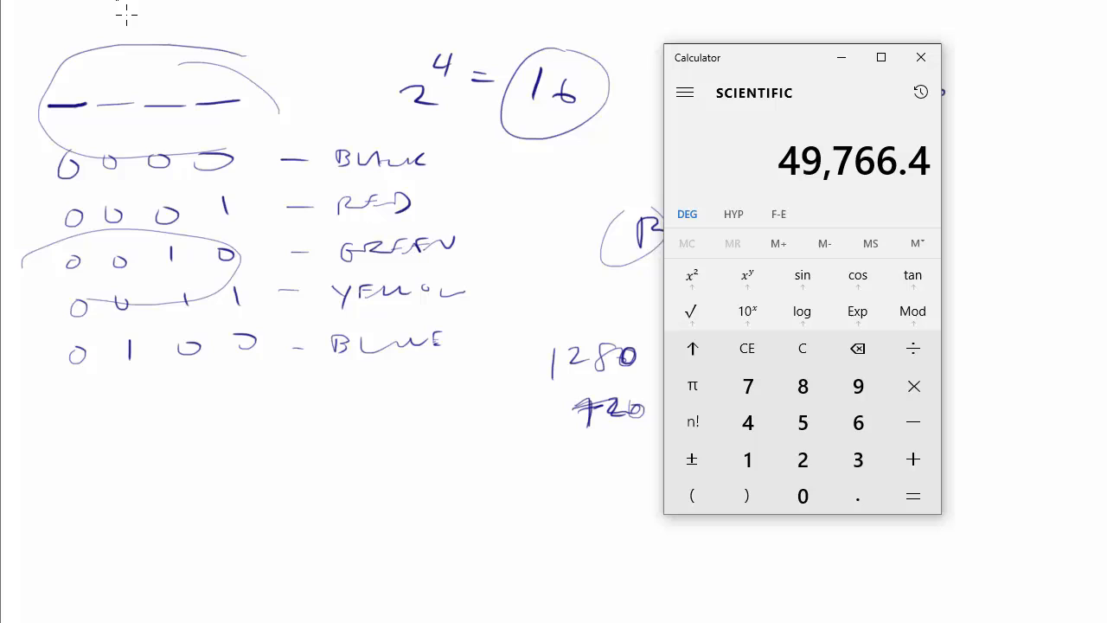
pyautogui.moveTo(164, 39)
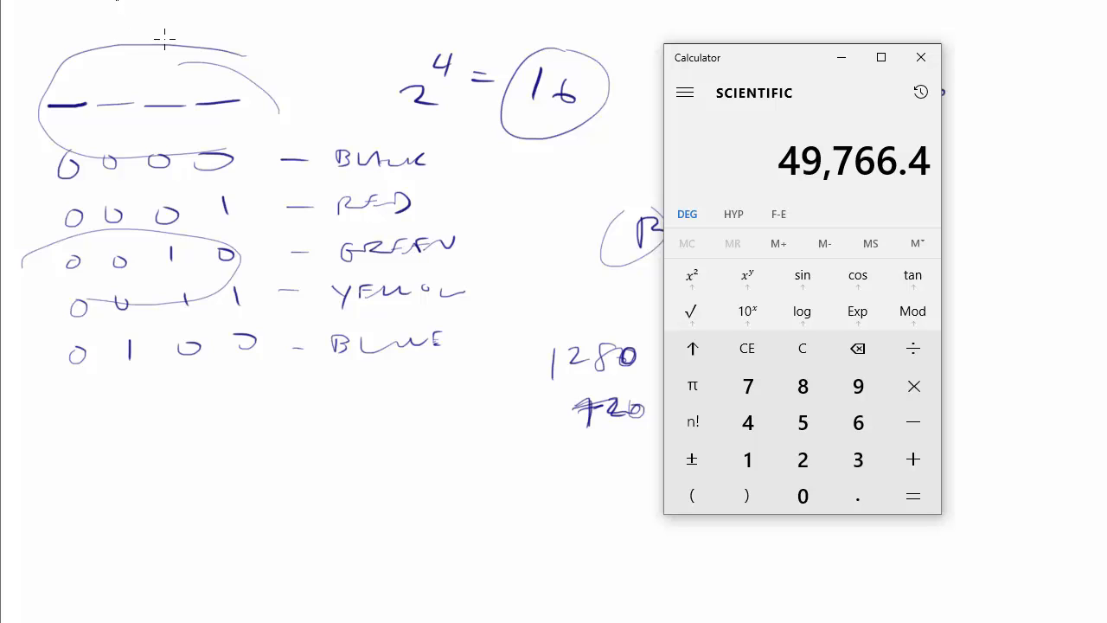
pyautogui.moveTo(251, 126)
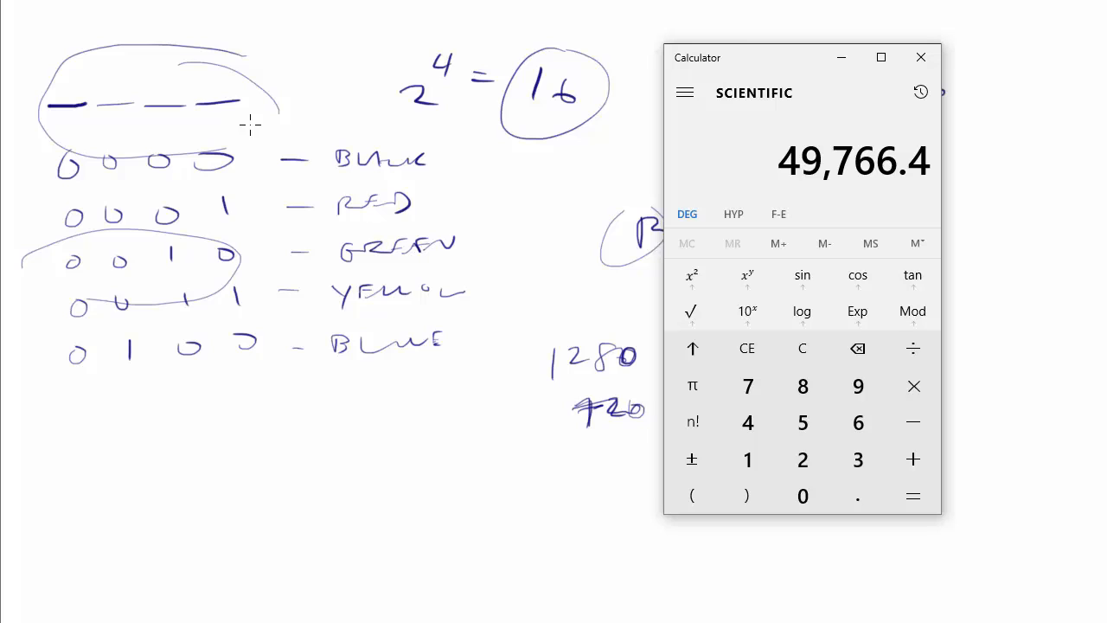
pyautogui.moveTo(670, 549)
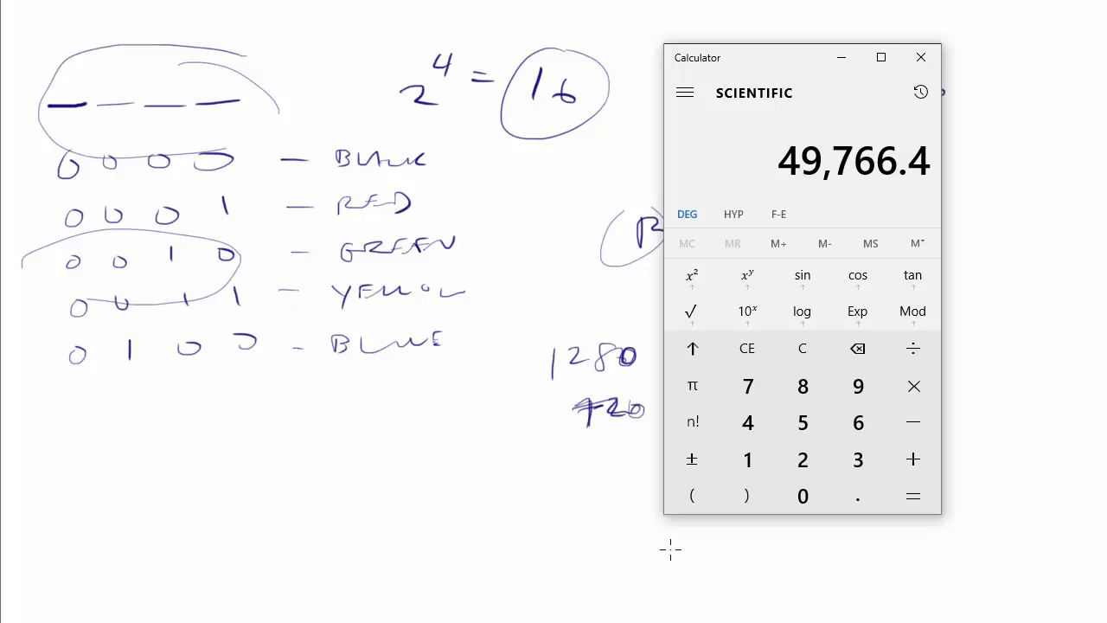